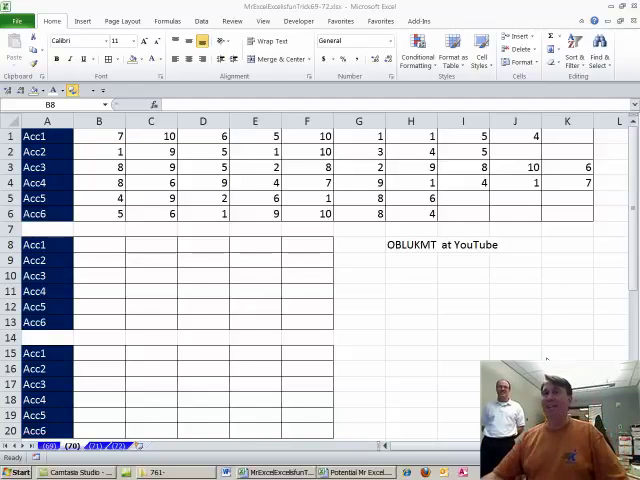
Enter =INDEX(1:1,1,COUNTA(1:1)-5+COLUMN(A1)) in B8, correcting the -4 offset to -5
click(98, 244)
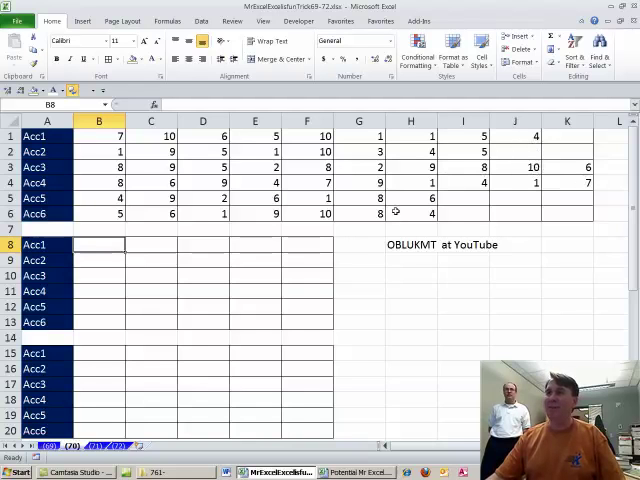
mouse_move(348, 250)
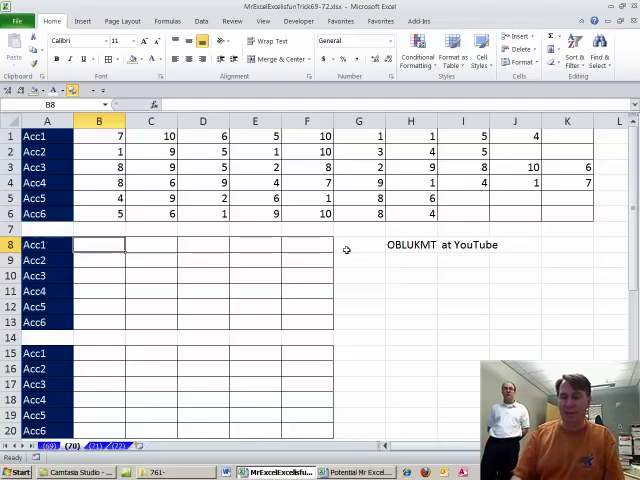
text(=INDEX()
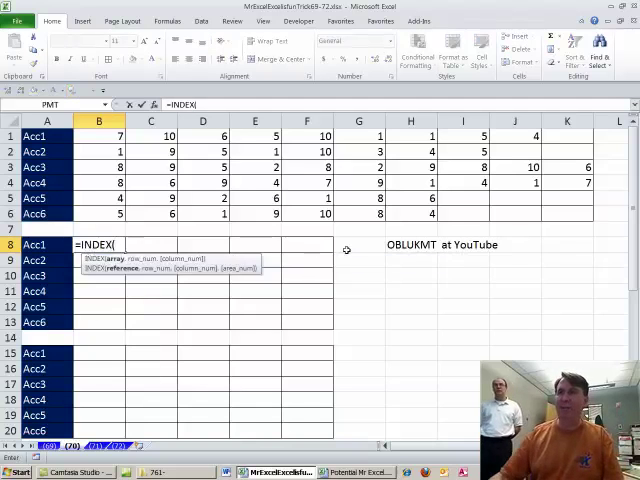
text(1:1)
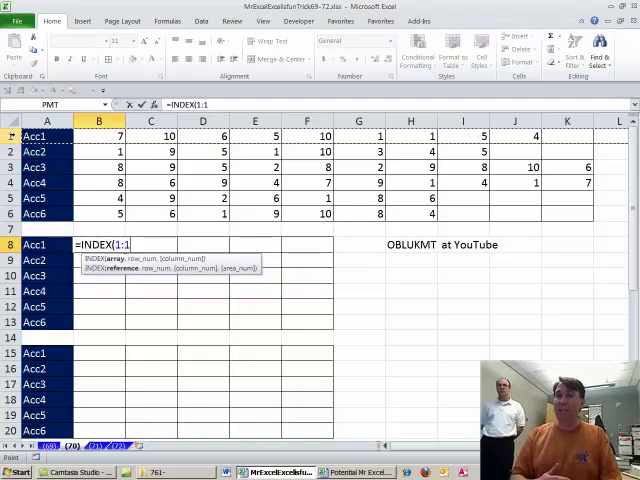
text(,)
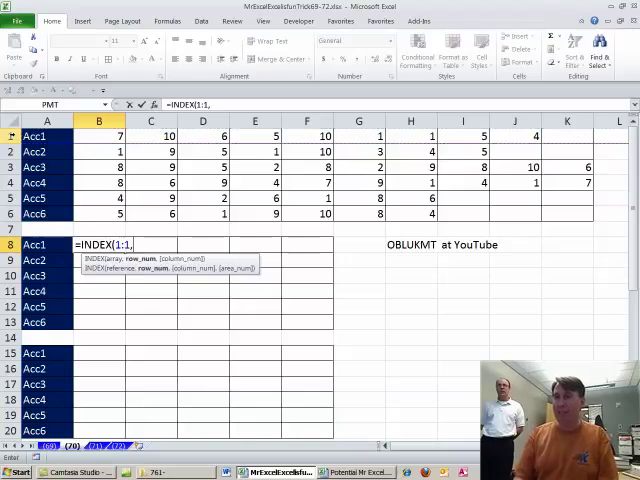
text(1,)
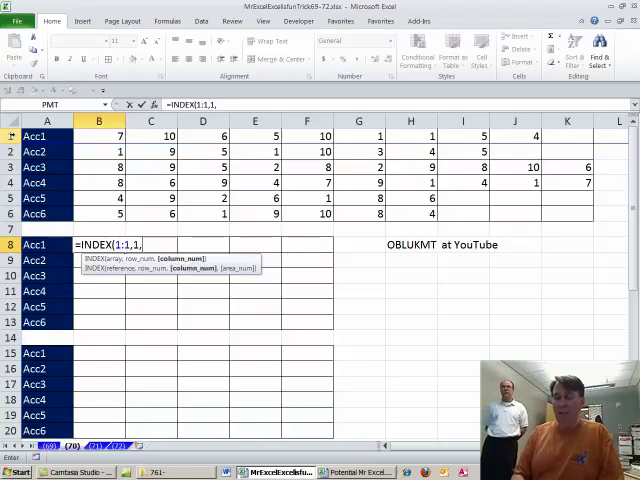
text(COUNTA(1:1)
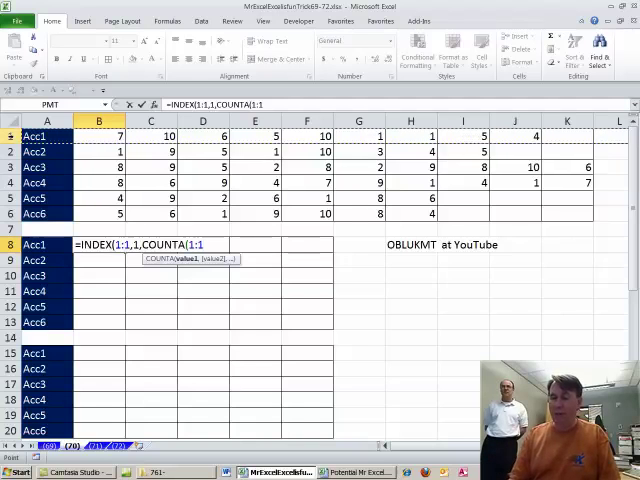
text())
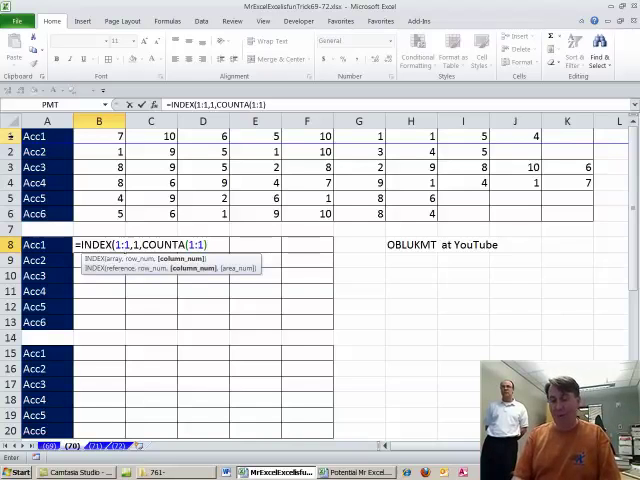
text(-4))
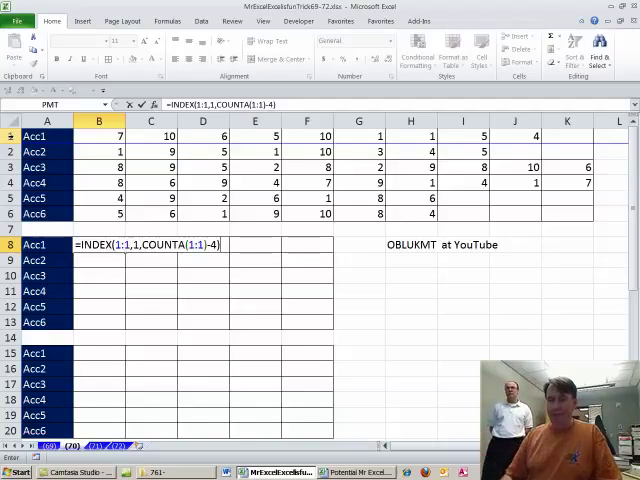
key(BackSpace)
text(()
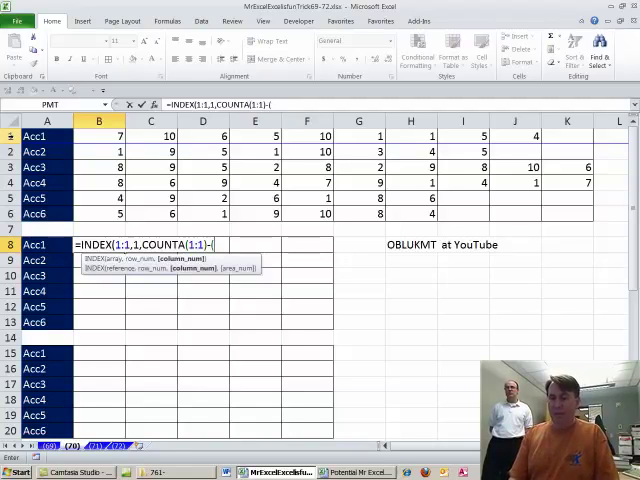
text(5-)
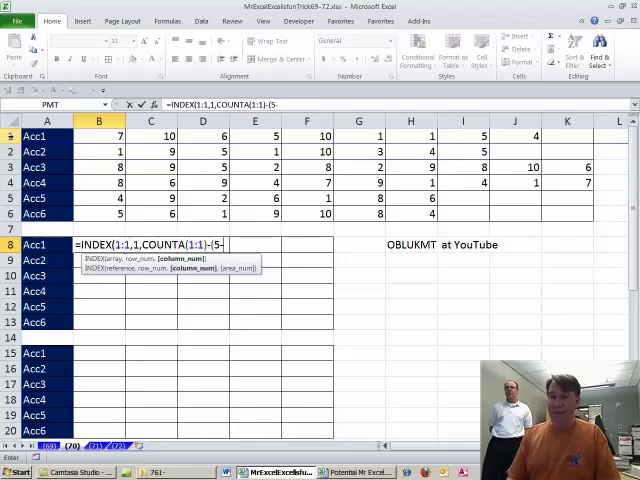
text(COLUMN(A1))))
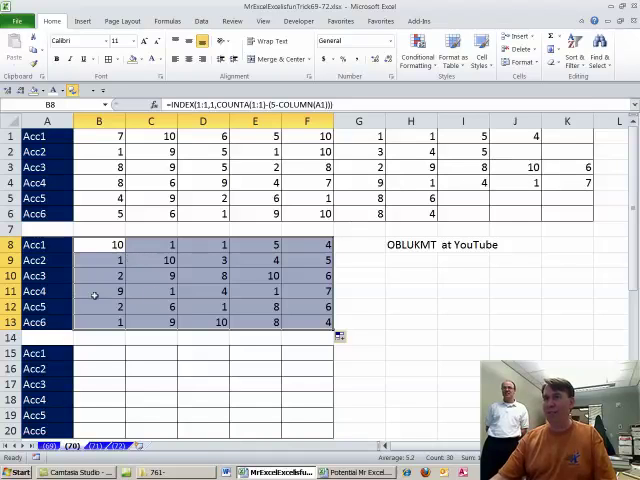
Enter =B8&", "&C8&", "&D8&", "&E8&", "&F8 in G8 to join the five values
click(358, 244)
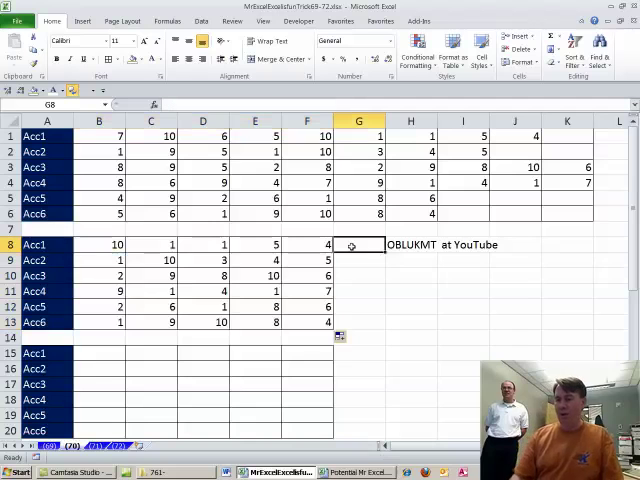
text(=B8)
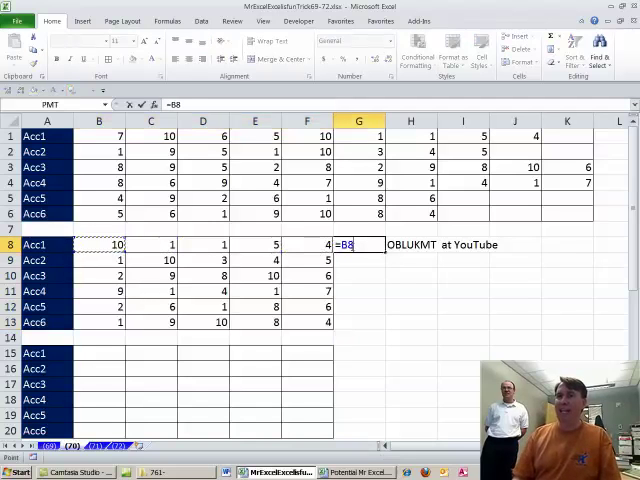
text(&)
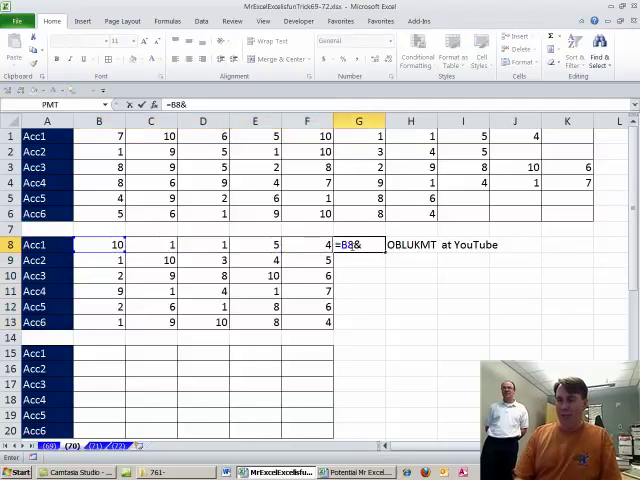
text(",")
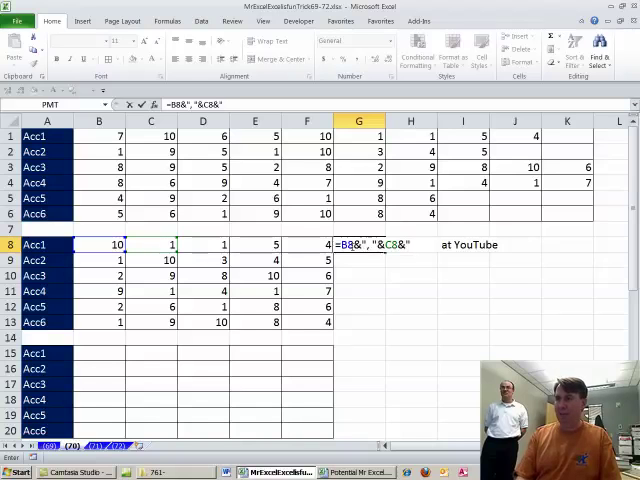
text(, "&D8&)
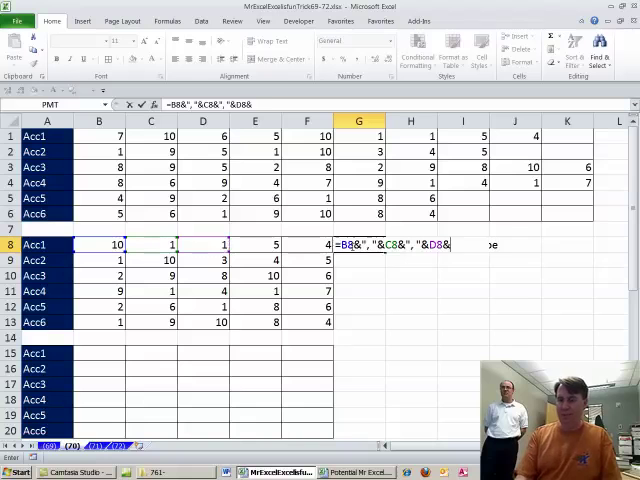
text(,"&)
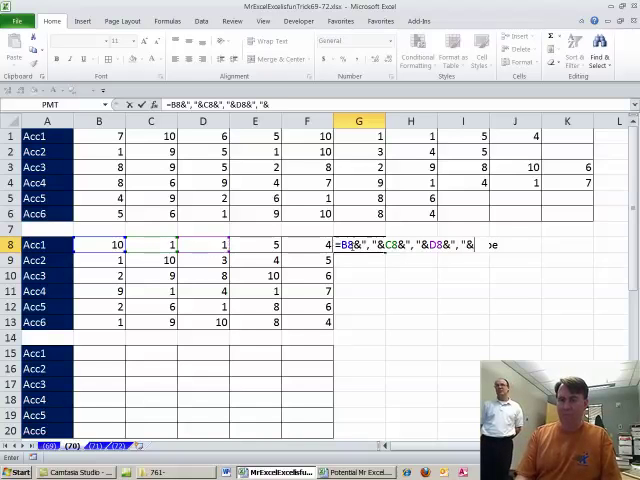
text(&E8&")
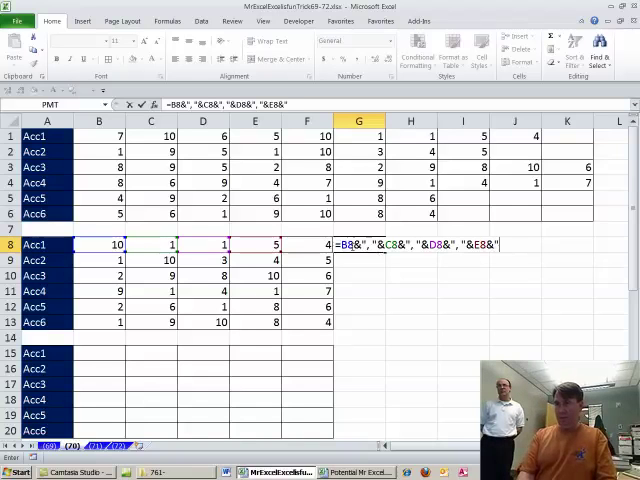
text(, "&F8)
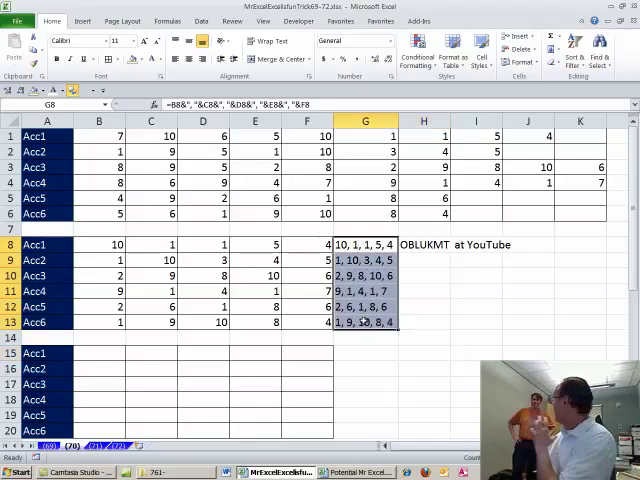
click(476, 336)
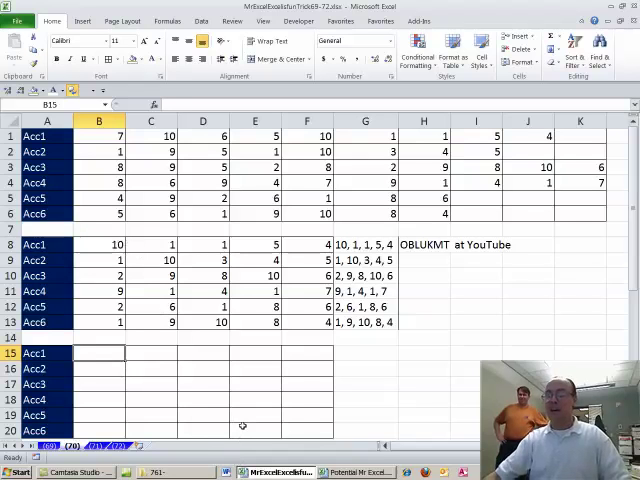
Enter =INDEX($B1:$K1,COUNT($B1:$K1)) in B15 via autocomplete, returning row 1's last value 4
text(=in)
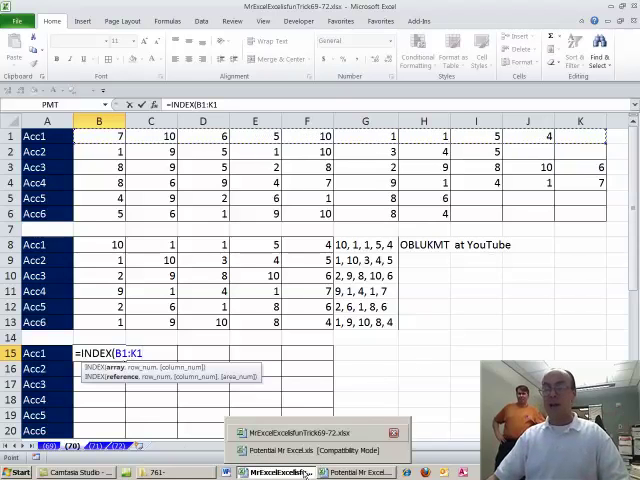
key(f4)
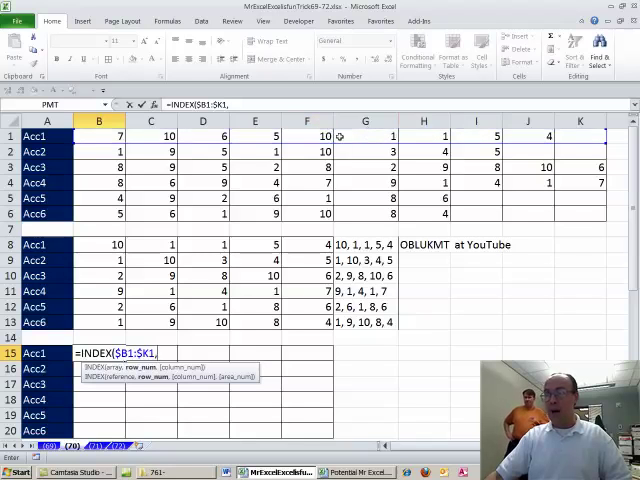
text(c)
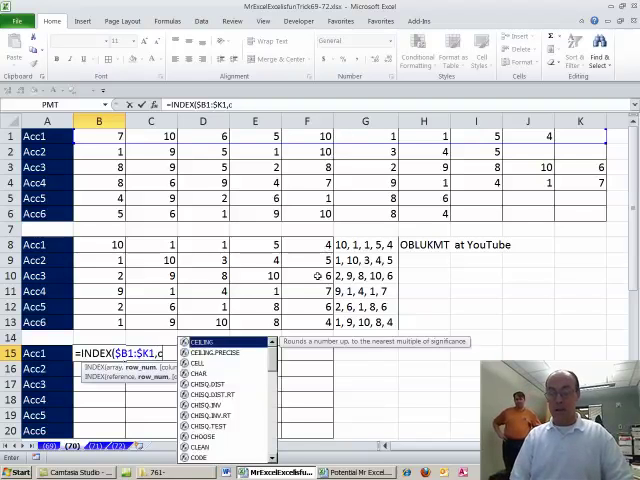
text(COLUMN()
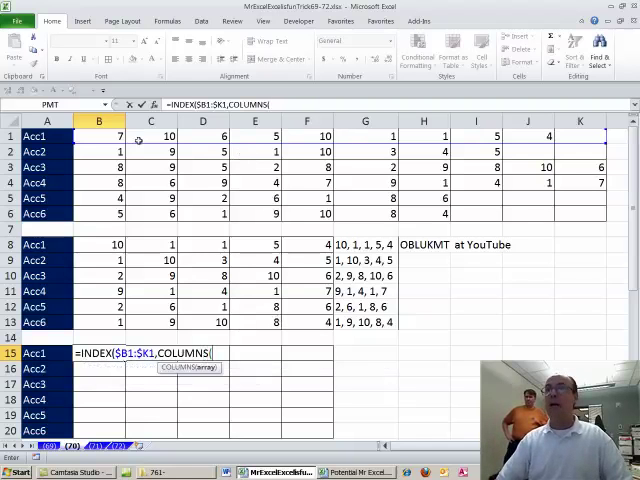
drag(100, 136, 524, 136)
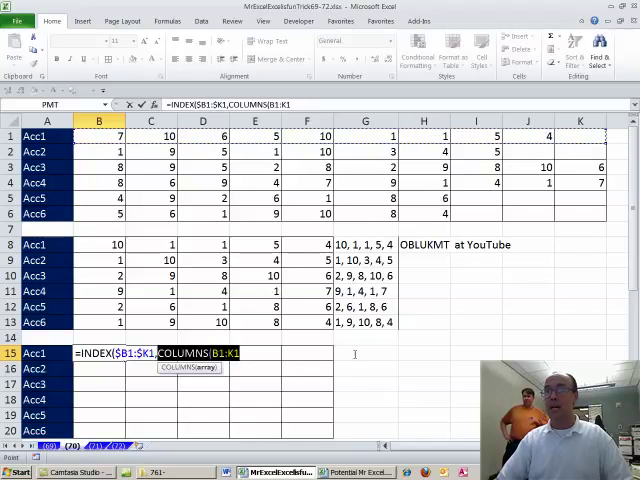
text(count)
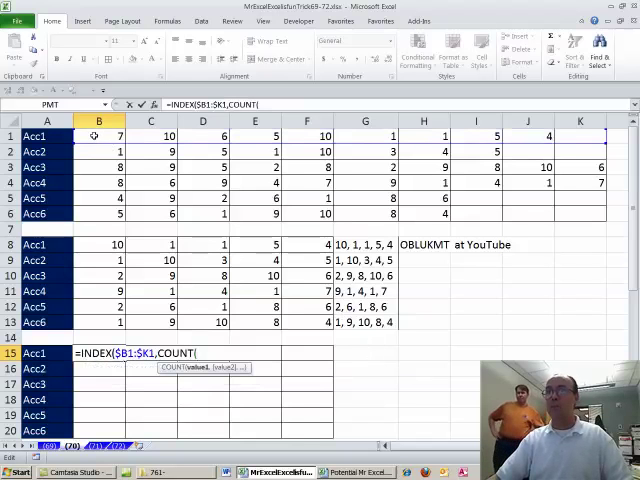
drag(98, 136, 580, 136)
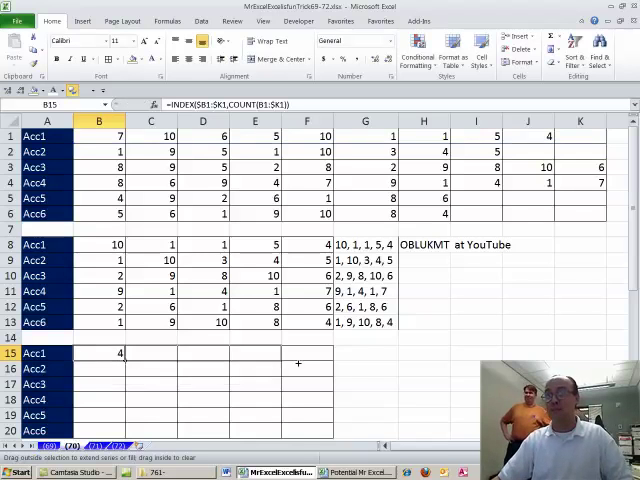
Fill B15's formula across to F15 and down to F20 so Acc1 shows 4, 5, 1, 1, 10
drag(120, 352, 324, 352)
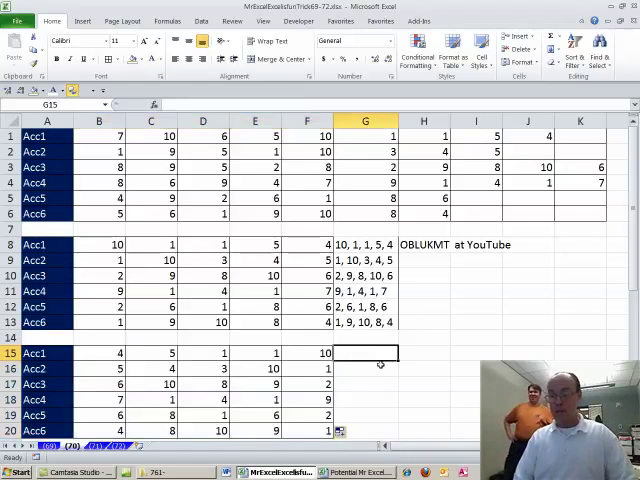
Enter =F15&", "&E15&", "&D15&", "&C15&", "&B15 in G15 so it reads 10, 1, 1, 5, 4
text(=F15)
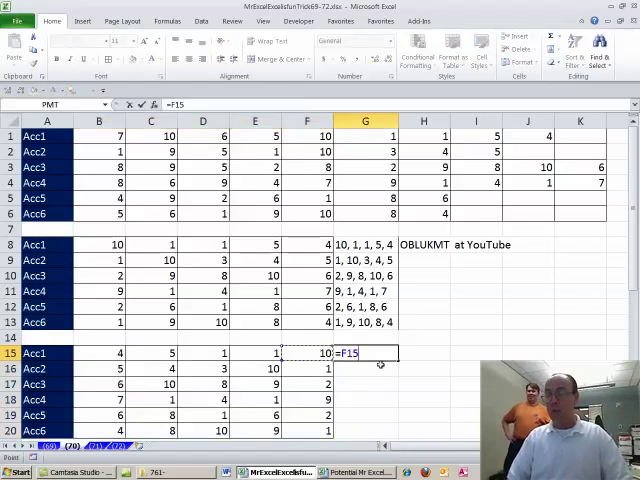
text(&", "&)
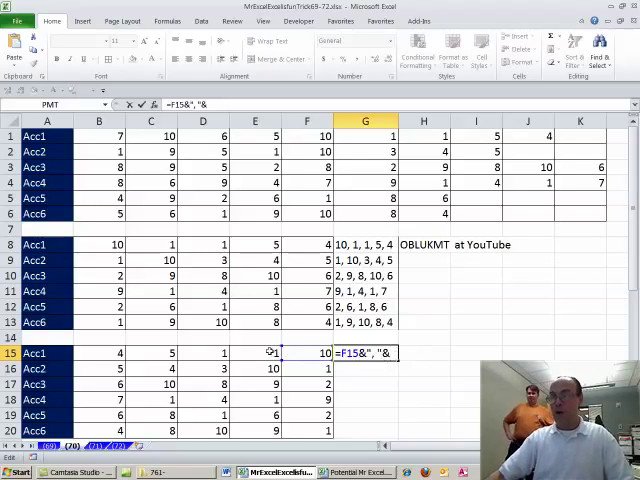
click(270, 352)
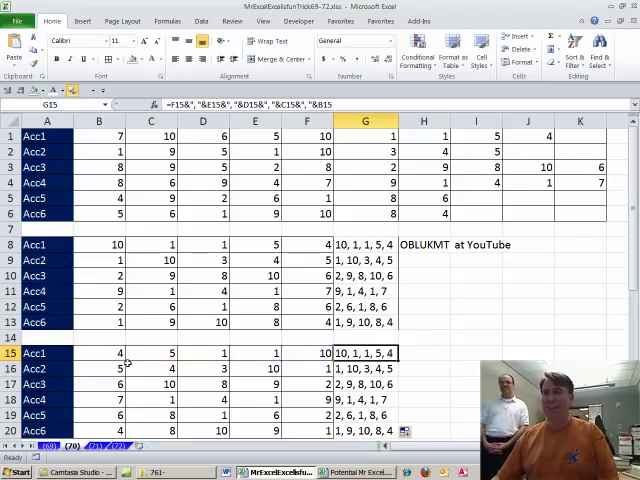
text(=INDEX($B1:$K1,COUNT(B1:K1)))
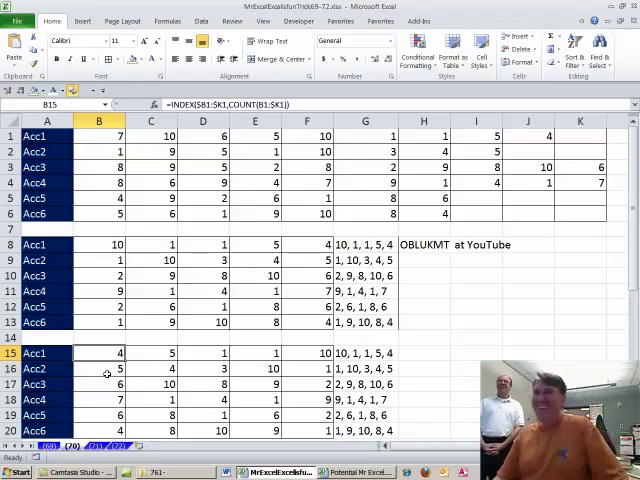
click(100, 384)
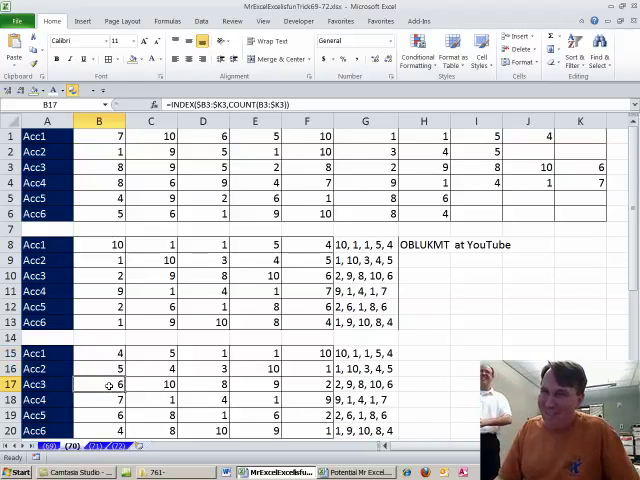
click(150, 384)
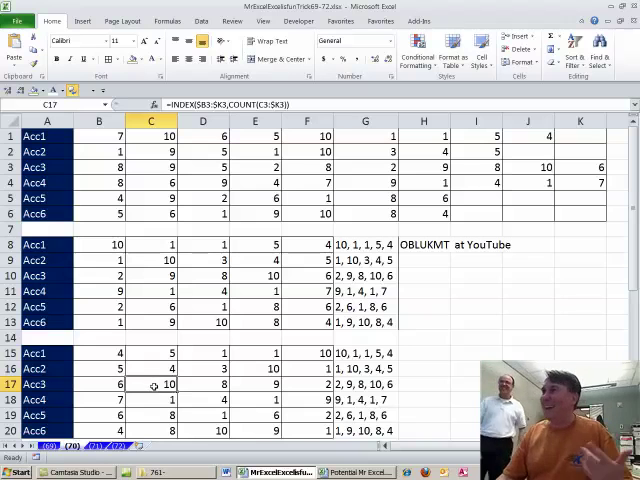